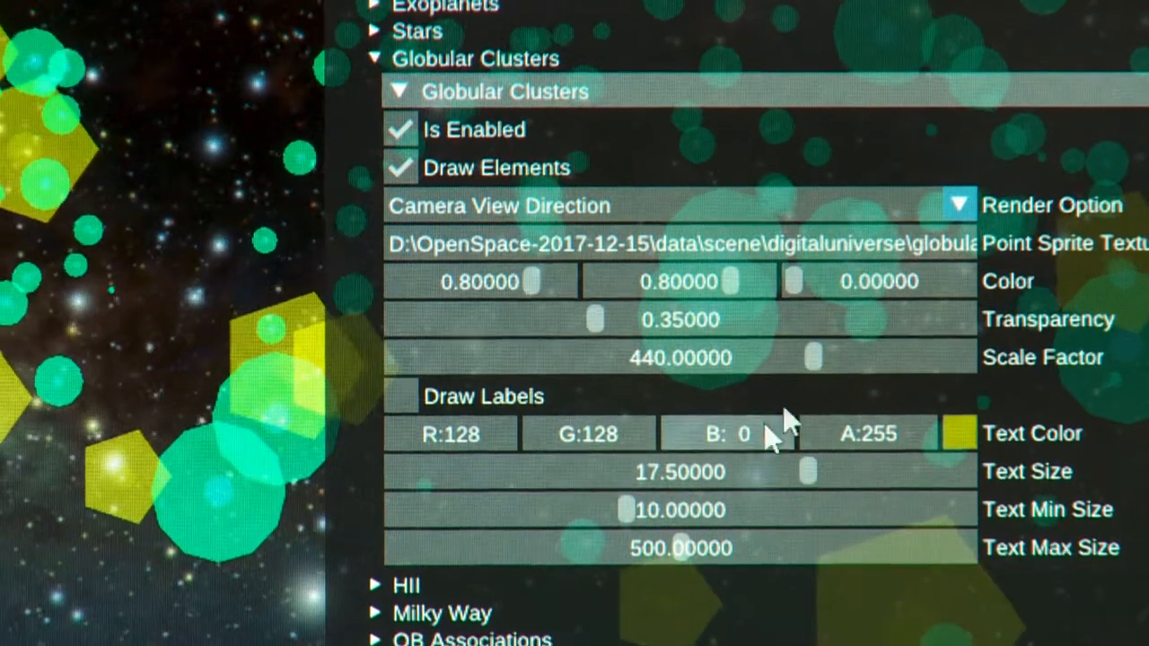
Step: Nudge the Globular Clusters Scale Factor slider from 440 down to about 439.51
left_click_drag(811, 357, 813, 353)
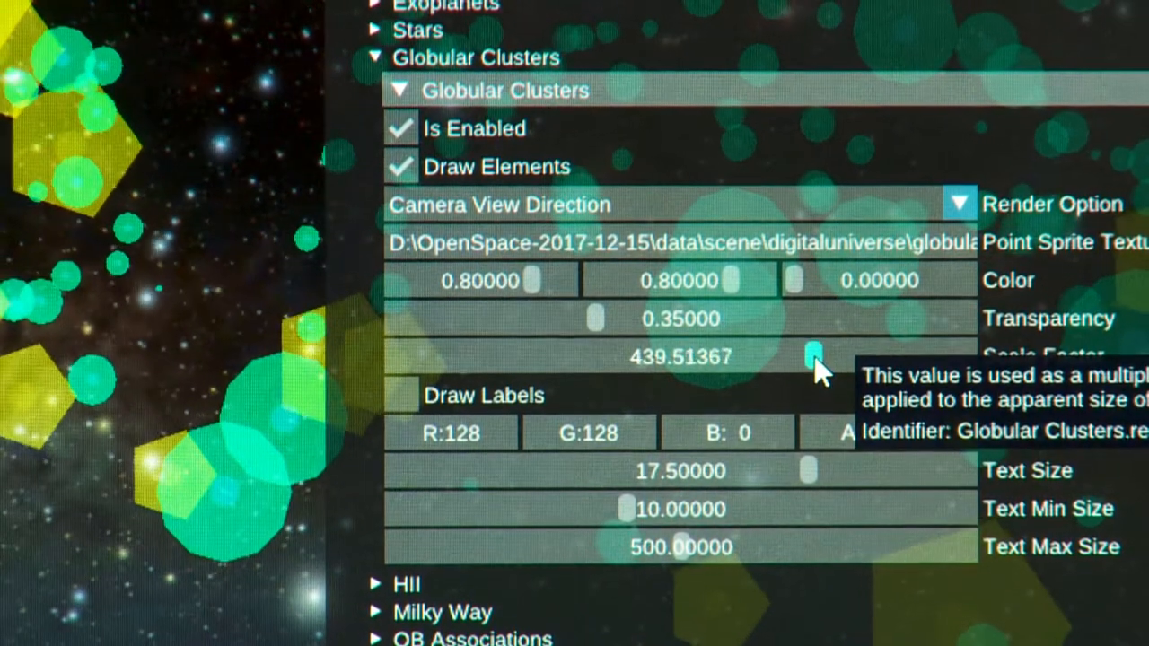